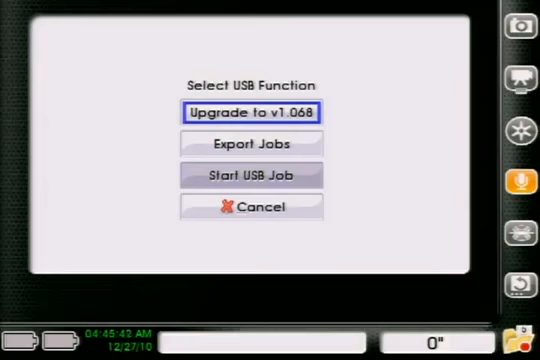
Choose Export Jobs and close the current job, listing three marked jobs (24.92 MB).
{"action": "left_click", "coordinate": [251, 144]}
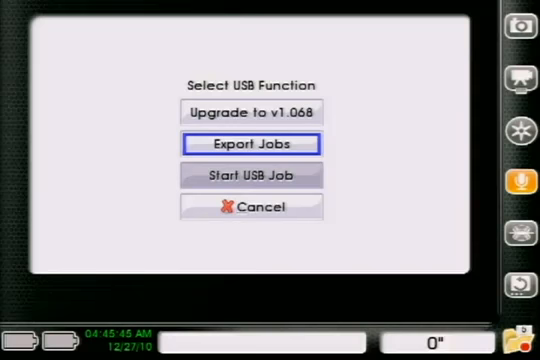
{"action": "left_click", "coordinate": [251, 143]}
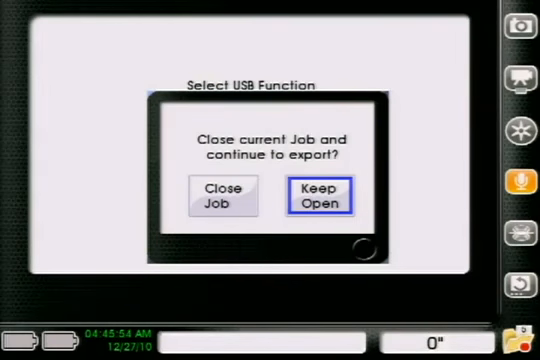
{"action": "left_click", "coordinate": [224, 196]}
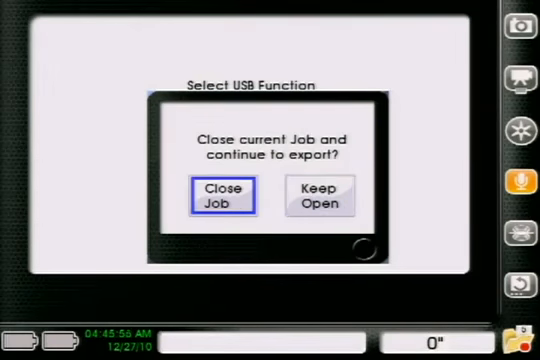
{"action": "left_click", "coordinate": [220, 195]}
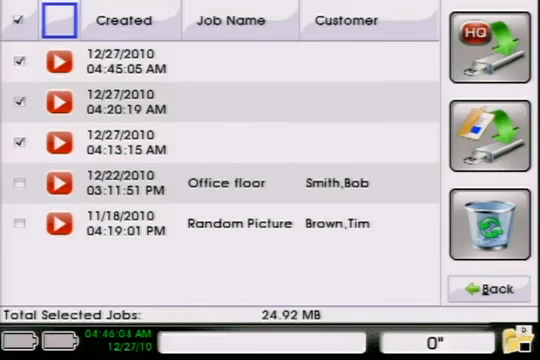
Uncheck the 04:20:19 AM and 04:13:15 AM jobs, keeping only 04:45:05 AM marked (0.06 MB).
{"action": "left_click", "coordinate": [56, 64]}
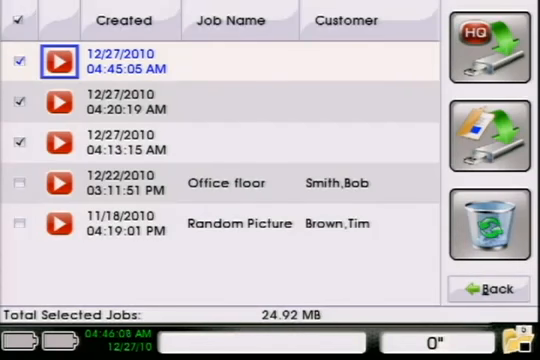
{"action": "left_click", "coordinate": [65, 108]}
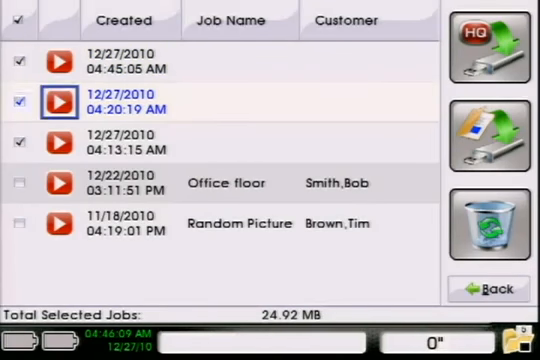
{"action": "left_click", "coordinate": [18, 106]}
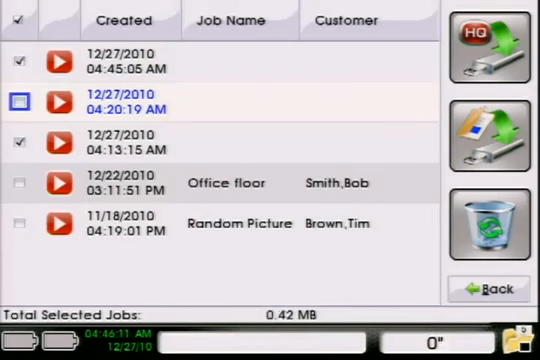
{"action": "left_click", "coordinate": [18, 142]}
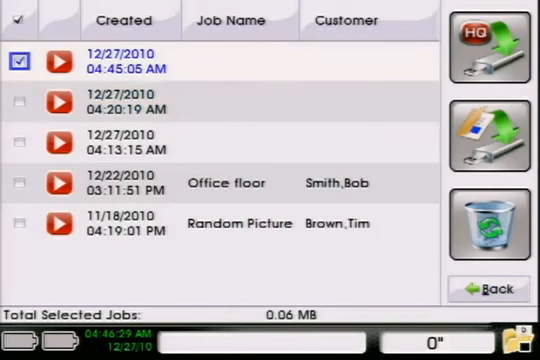
{"action": "left_click", "coordinate": [491, 50]}
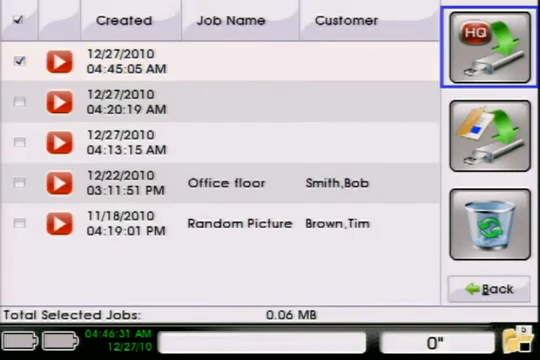
{"action": "left_click", "coordinate": [497, 130]}
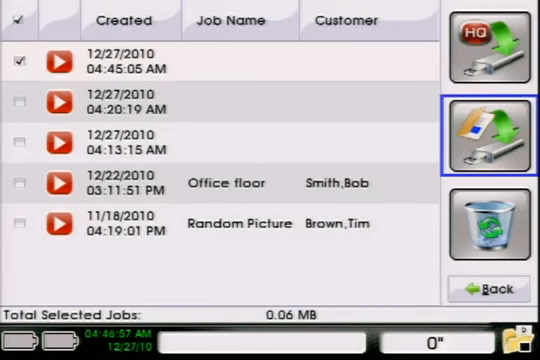
Export the 04:45 job as a customer report, acknowledge Copy Complete, then recycle it.
{"action": "left_click", "coordinate": [490, 130]}
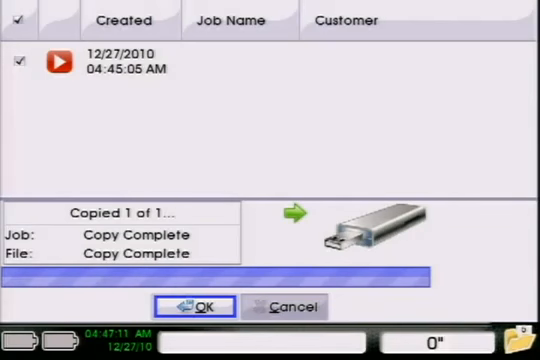
{"action": "left_click", "coordinate": [201, 306]}
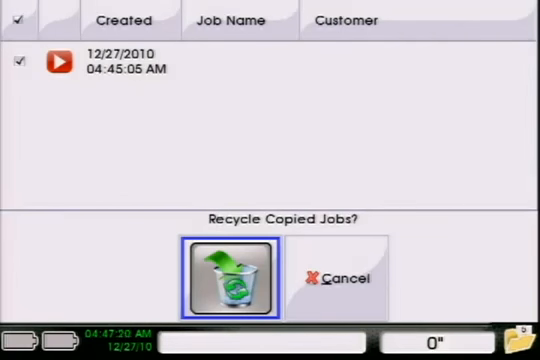
{"action": "left_click", "coordinate": [228, 272]}
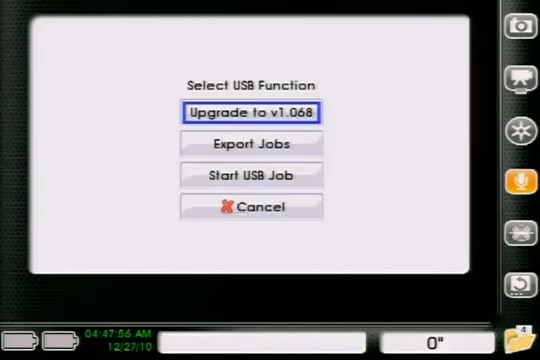
Reopen Export Jobs to show the four remaining jobs, none marked.
{"action": "left_click", "coordinate": [250, 144]}
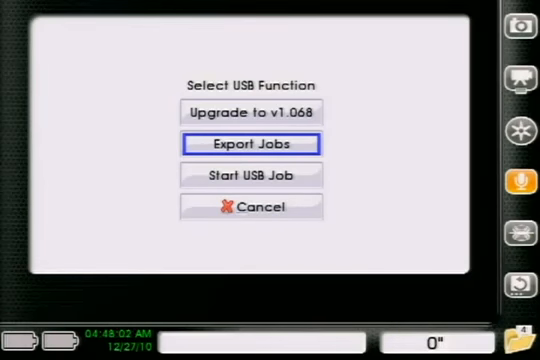
{"action": "left_click", "coordinate": [252, 143]}
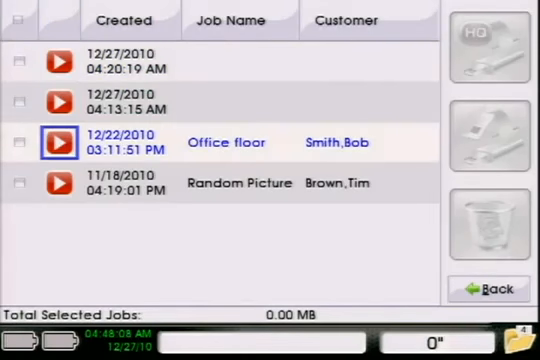
Sort the export job list by Job Name, then by Customer.
{"action": "left_click", "coordinate": [58, 66]}
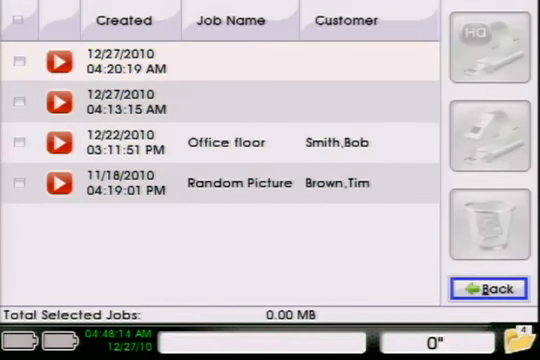
{"action": "left_click", "coordinate": [50, 20]}
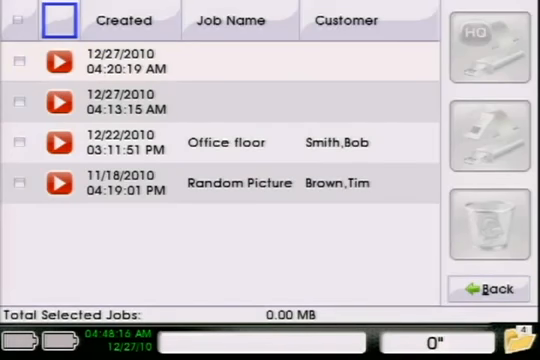
{"action": "left_click", "coordinate": [232, 20]}
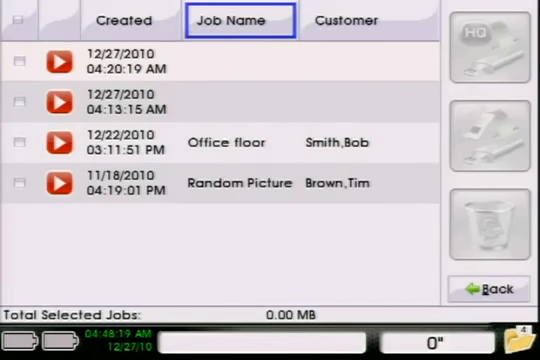
{"action": "left_click", "coordinate": [345, 20]}
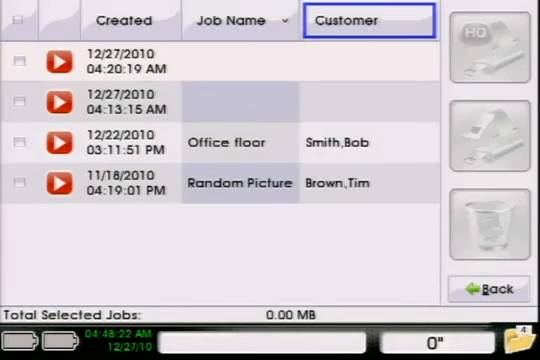
{"action": "left_click", "coordinate": [368, 20]}
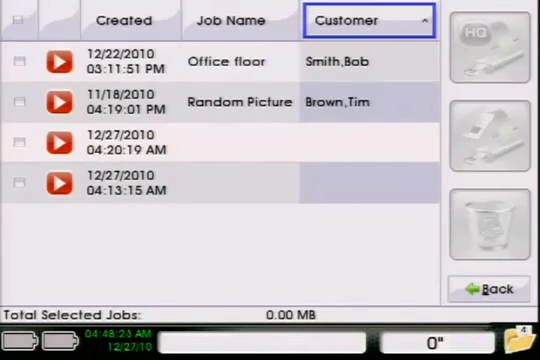
{"action": "left_click", "coordinate": [230, 20]}
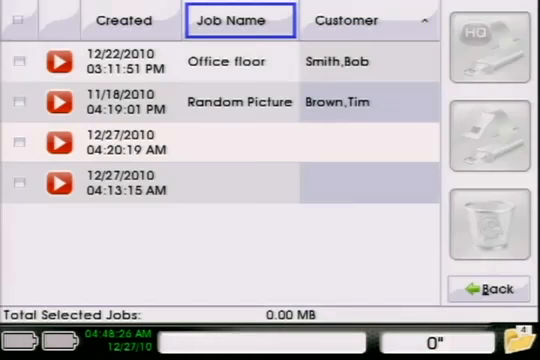
{"action": "left_click", "coordinate": [35, 21]}
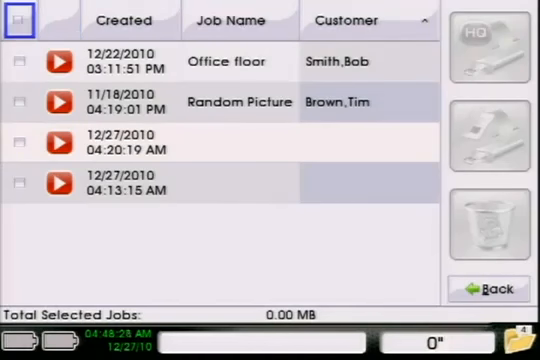
Leave only the 12/22/2010 Office floor job marked for export (12.68 MB).
{"action": "left_click", "coordinate": [22, 145]}
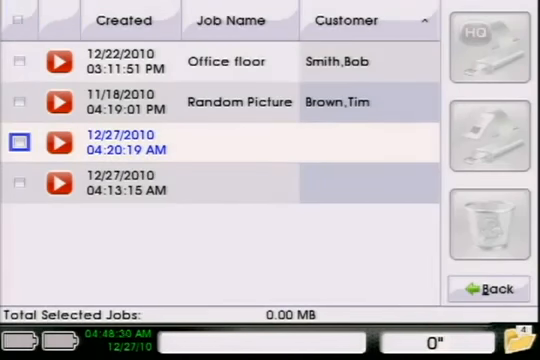
{"action": "left_click", "coordinate": [20, 61]}
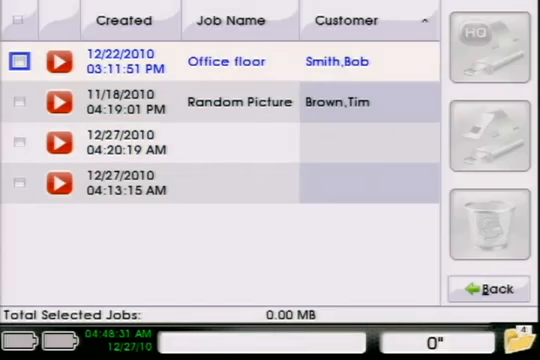
{"action": "left_click", "coordinate": [18, 61]}
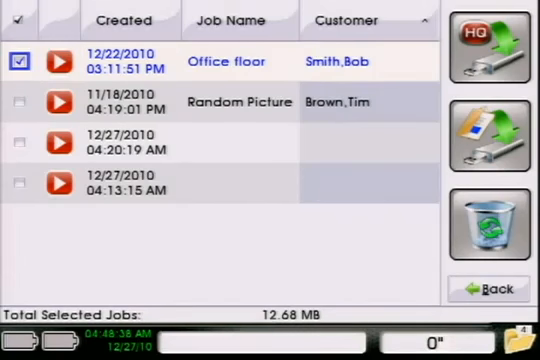
{"action": "left_click", "coordinate": [19, 103]}
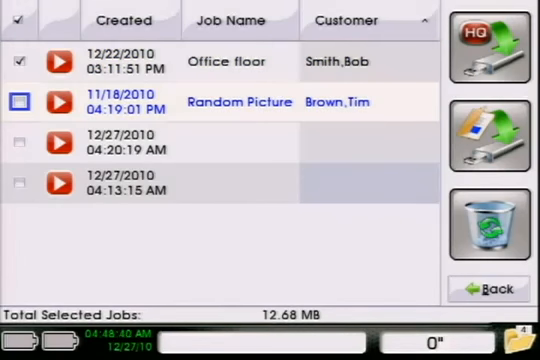
{"action": "left_click", "coordinate": [18, 103]}
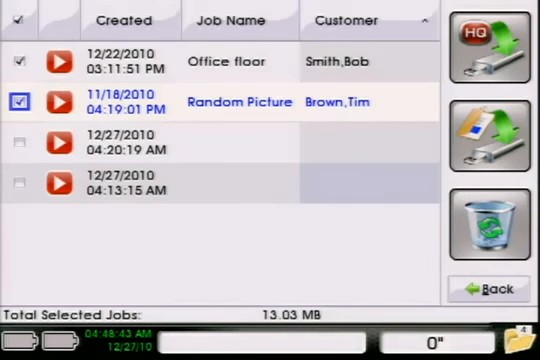
{"action": "left_click", "coordinate": [18, 62]}
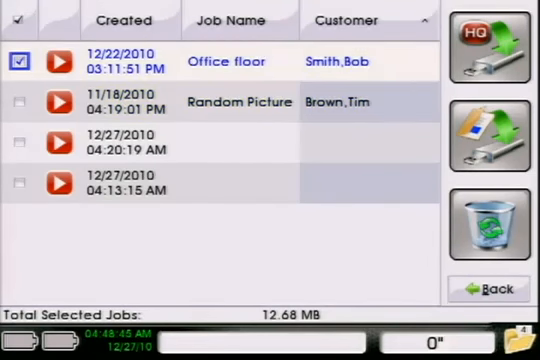
{"action": "left_click", "coordinate": [496, 132]}
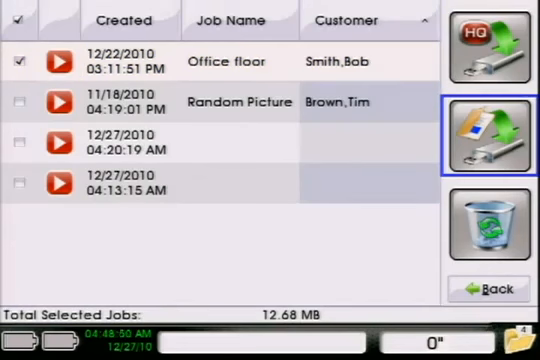
{"action": "left_click", "coordinate": [503, 46]}
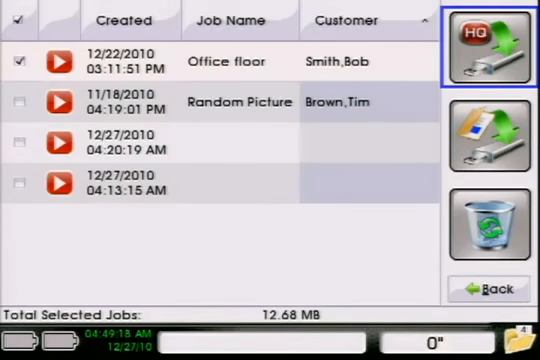
Copy the Office floor job to the USB drive and dismiss Copy Complete.
{"action": "left_click", "coordinate": [492, 130]}
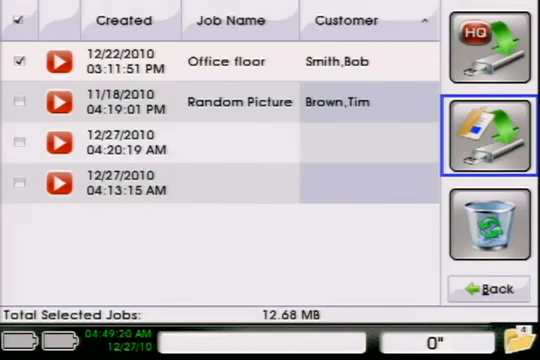
{"action": "left_click", "coordinate": [493, 45]}
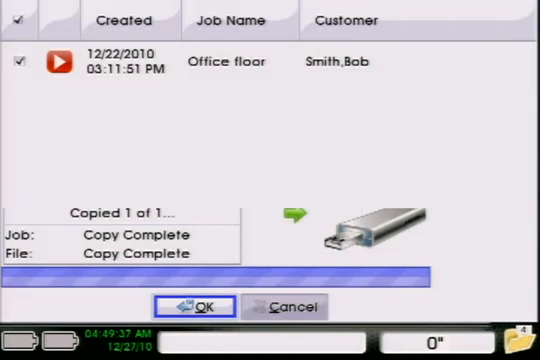
{"action": "left_click", "coordinate": [198, 306]}
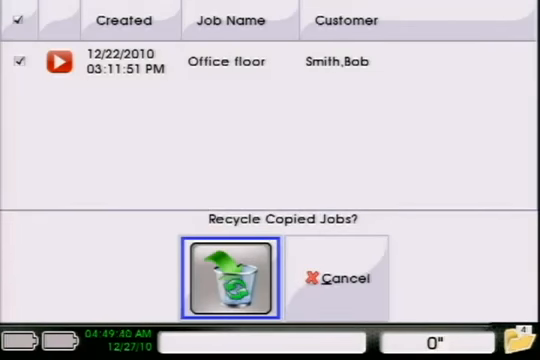
{"action": "mouse_move", "coordinate": [340, 277]}
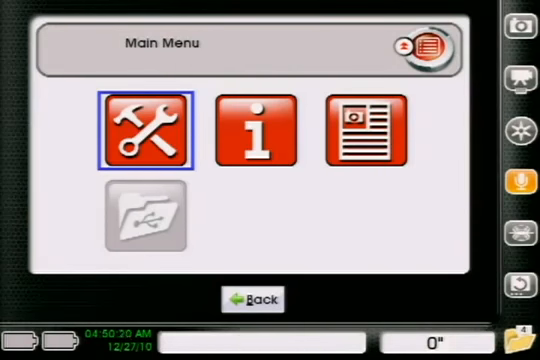
Open View Recycled Jobs from Settings, showing the 04:45:05 AM job first.
{"action": "left_click", "coordinate": [147, 132]}
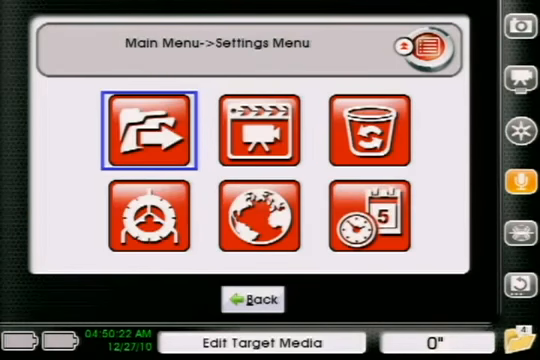
{"action": "left_click", "coordinate": [364, 135]}
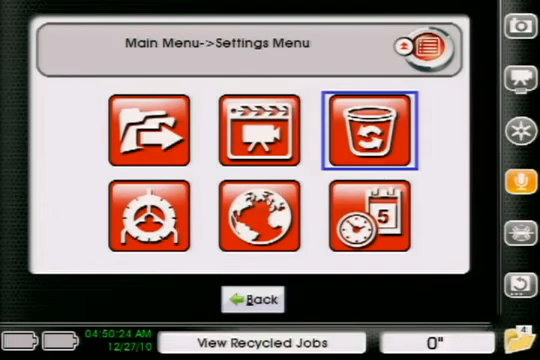
{"action": "left_click", "coordinate": [366, 130]}
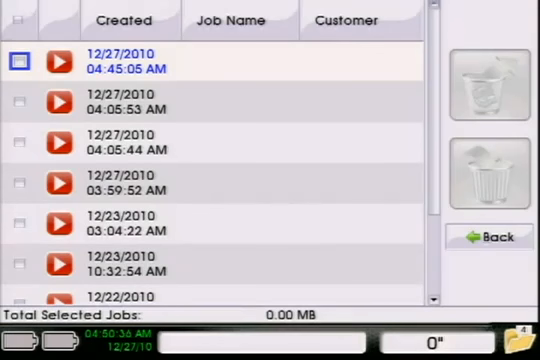
Permanently delete the 12/27/2010 04:45:05 AM recycled job and return to Main Menu.
{"action": "left_click", "coordinate": [20, 62]}
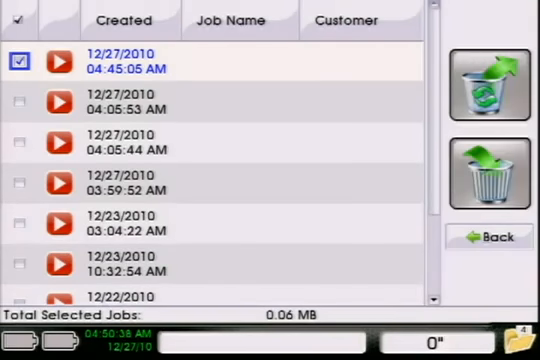
{"action": "left_click", "coordinate": [490, 82]}
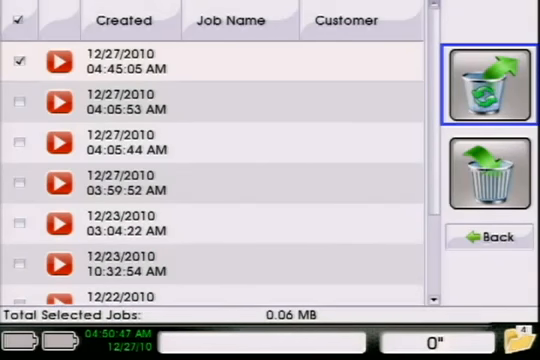
{"action": "left_click", "coordinate": [486, 175]}
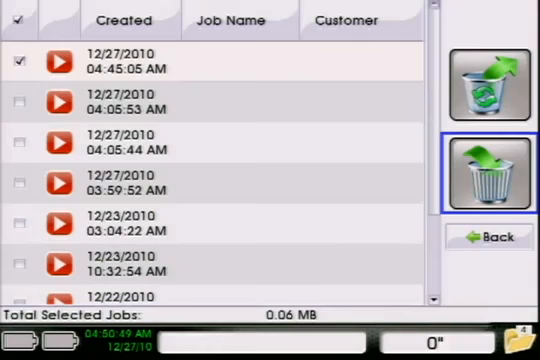
{"action": "left_click", "coordinate": [495, 170]}
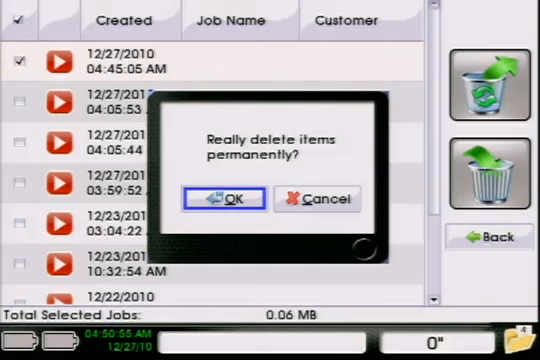
{"action": "left_click", "coordinate": [229, 198]}
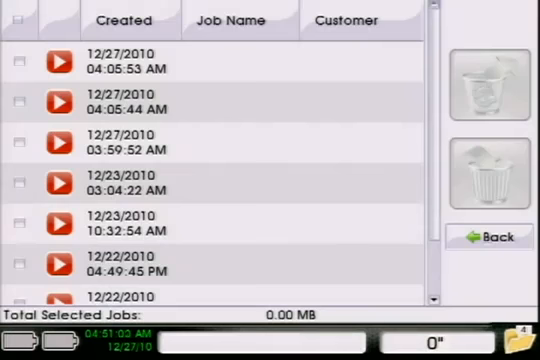
{"action": "left_click", "coordinate": [490, 237]}
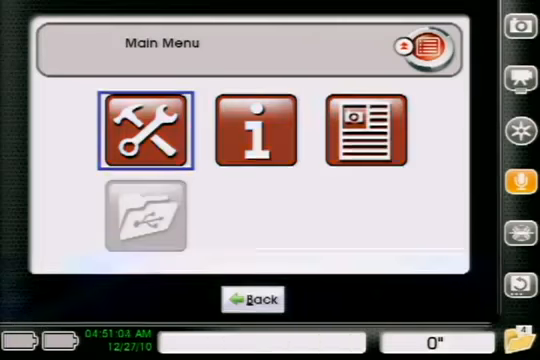
Open Select USB Function via the Main Menu's USB folder icon.
{"action": "left_click", "coordinate": [148, 212]}
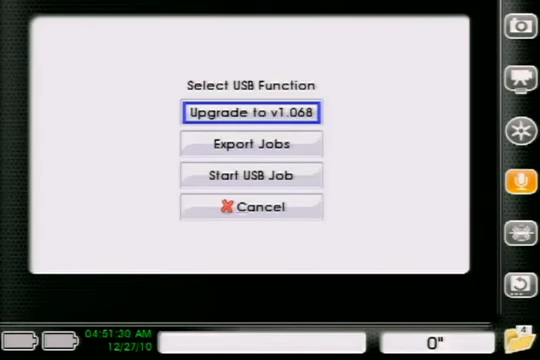
Highlight the Start USB Job option in the USB function menu.
{"action": "left_click", "coordinate": [250, 175]}
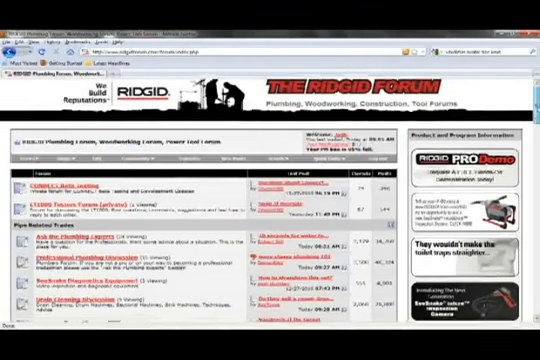
Scroll the RIDGID Forum index past the plumbing forums to the RIDGID Central product sections.
{"action": "scroll", "scroll_direction": "down", "scroll_amount": 3}
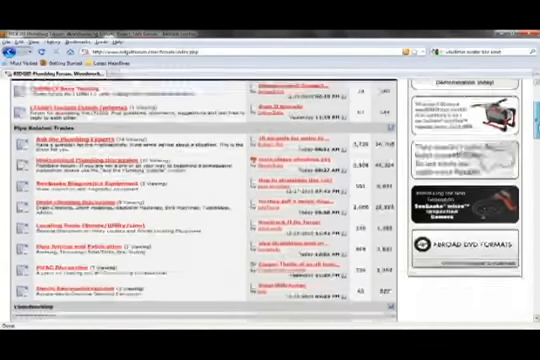
{"action": "scroll", "scroll_direction": "down", "scroll_amount": 3}
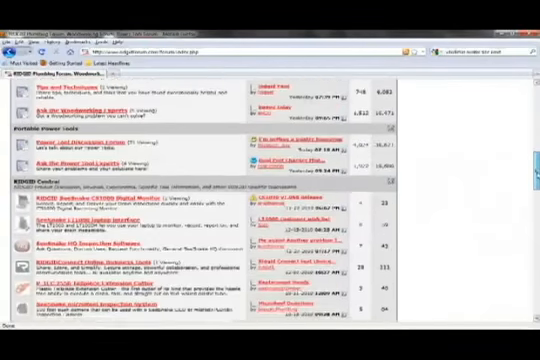
{"action": "scroll", "scroll_direction": "down", "scroll_amount": 3}
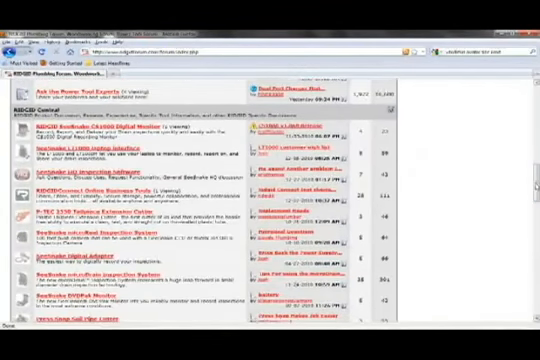